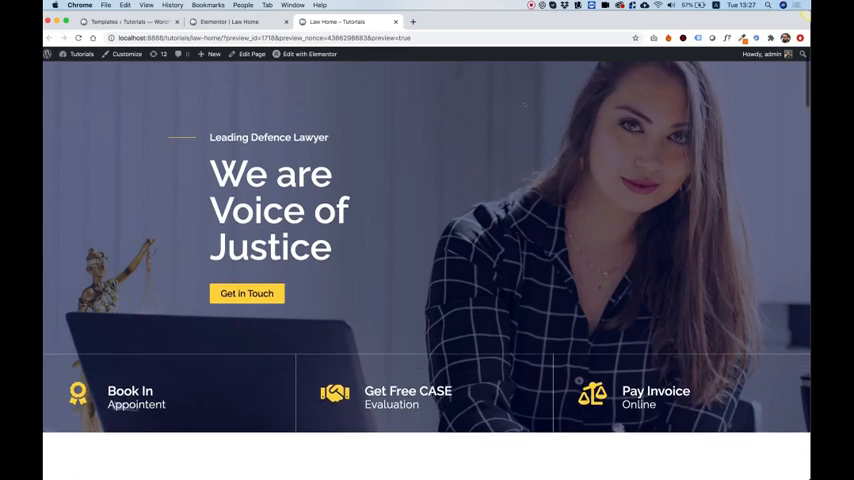
Step: Scroll down through the Law Home page preview before heading to the admin
{"action": "scroll", "scroll_direction": "down", "scroll_amount": 3}
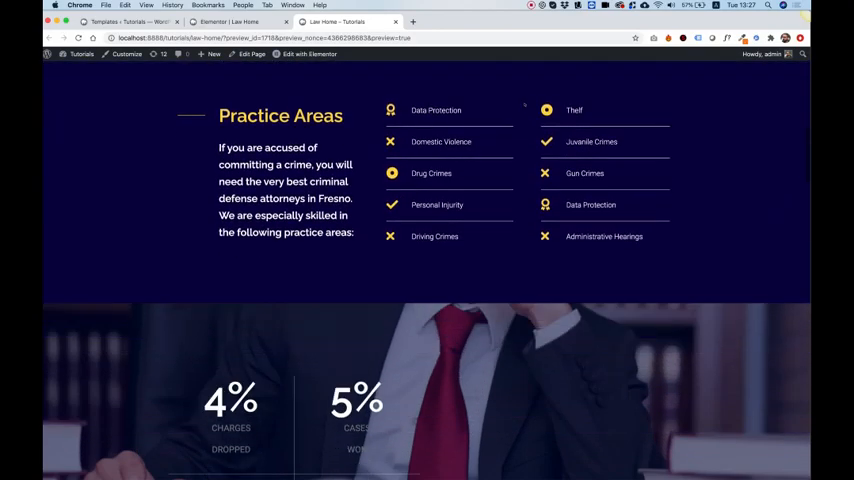
{"action": "scroll", "scroll_direction": "down", "scroll_amount": 3}
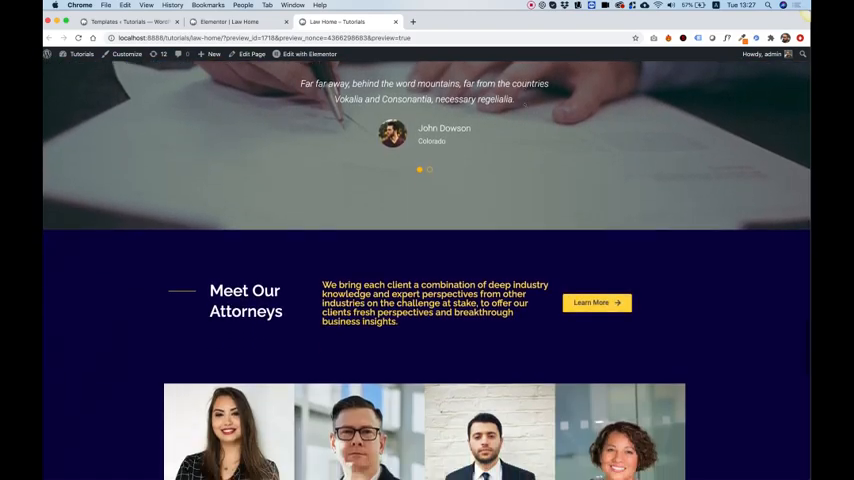
{"action": "scroll", "scroll_direction": "down", "scroll_amount": 3}
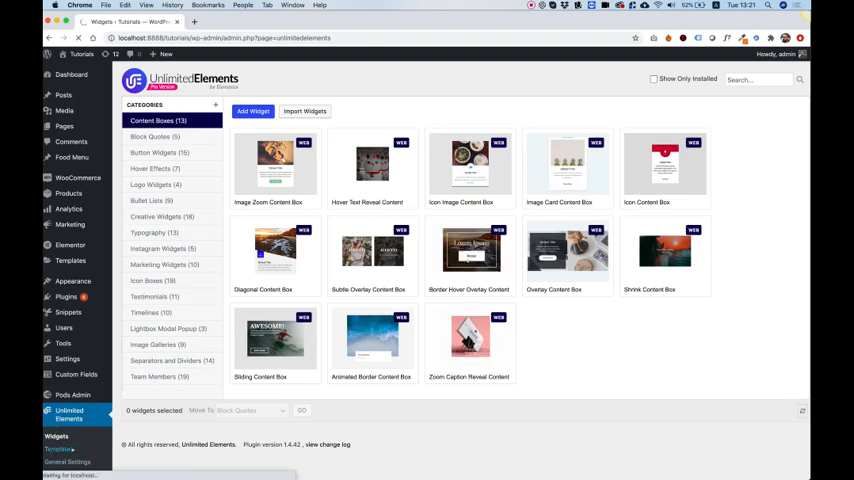
Step: Browse the Elementor Template Kits library down to the Justice - Lawyer kit
{"action": "left_click", "coordinate": [59, 448]}
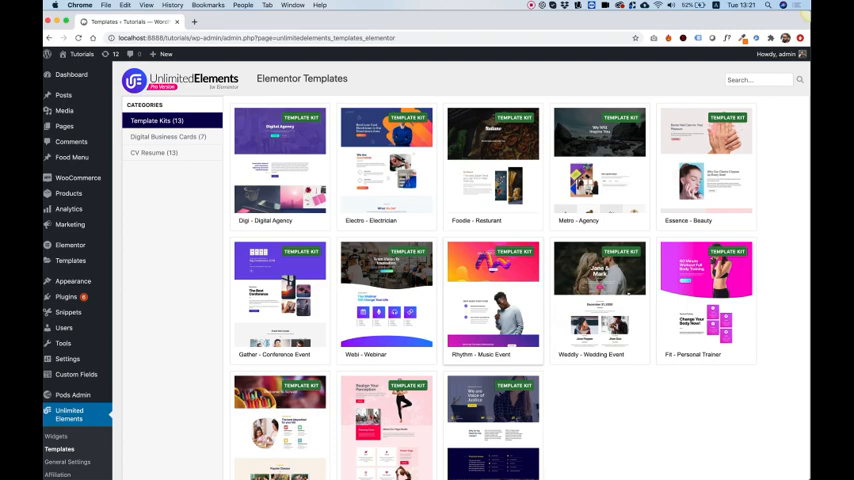
{"action": "scroll", "scroll_direction": "down", "scroll_amount": 3}
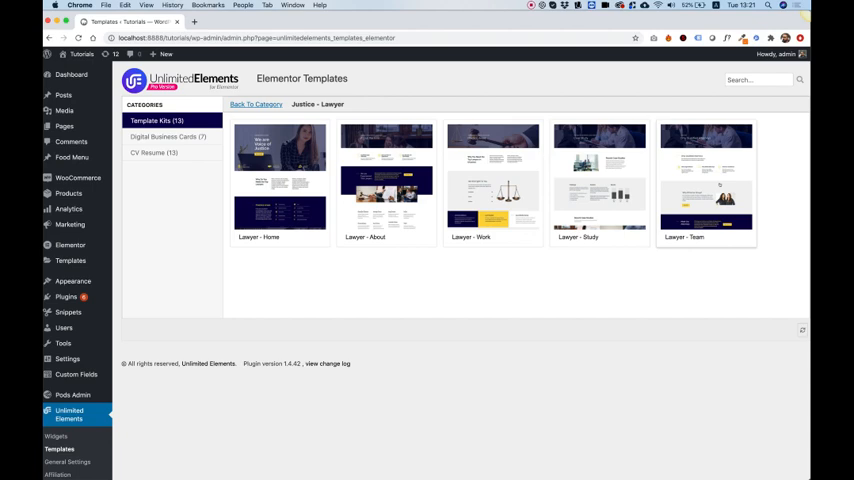
Step: Preview the first Lawyer kit template and move on to the next one
{"action": "left_click", "coordinate": [280, 180]}
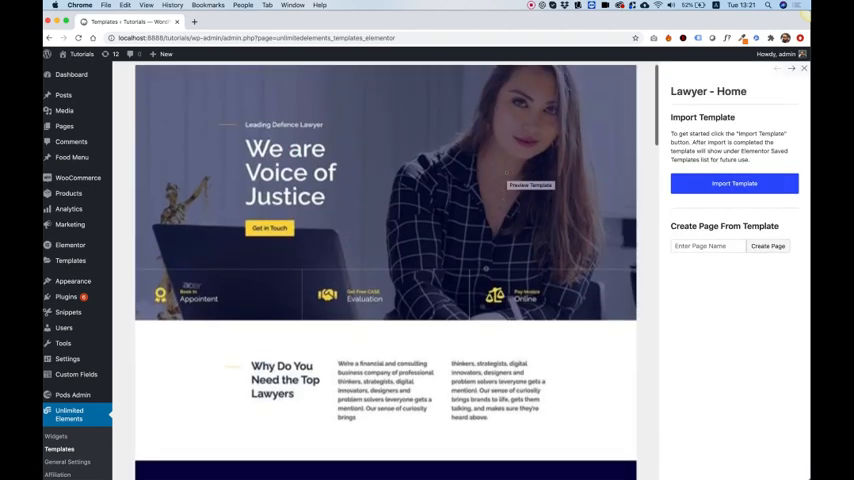
{"action": "scroll", "scroll_direction": "down", "scroll_amount": 3}
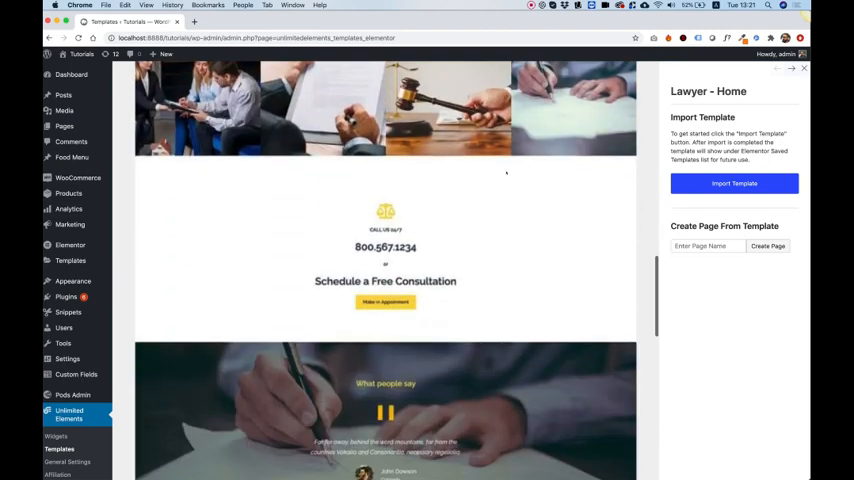
{"action": "scroll", "scroll_direction": "down", "scroll_amount": 3}
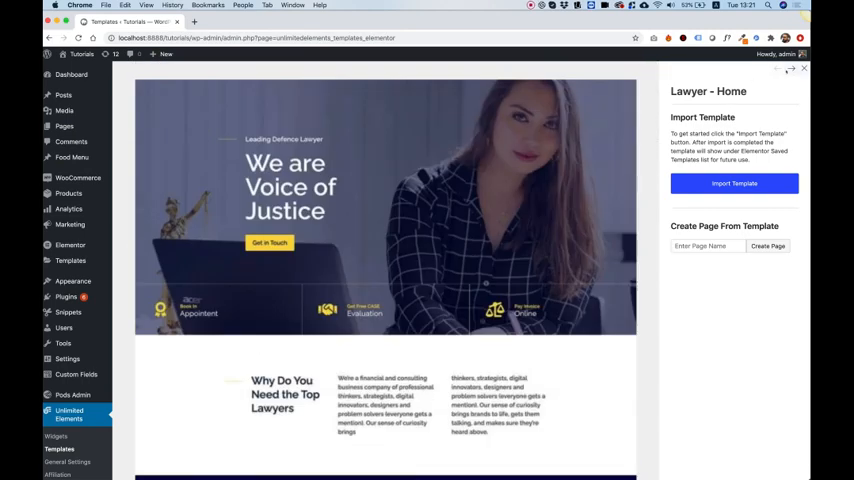
{"action": "left_click", "coordinate": [791, 68]}
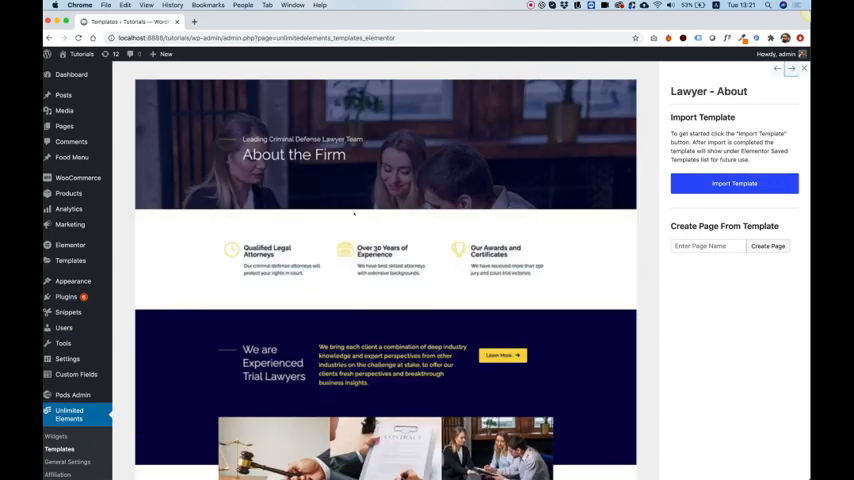
Step: Review the Lawyer - Study and Team template previews from top to bottom
{"action": "scroll", "scroll_direction": "down", "scroll_amount": 3}
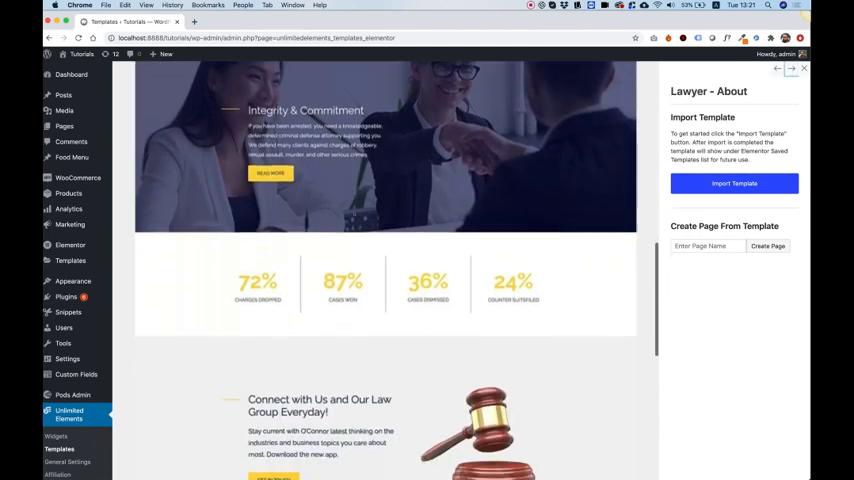
{"action": "scroll", "scroll_direction": "up", "scroll_amount": 3}
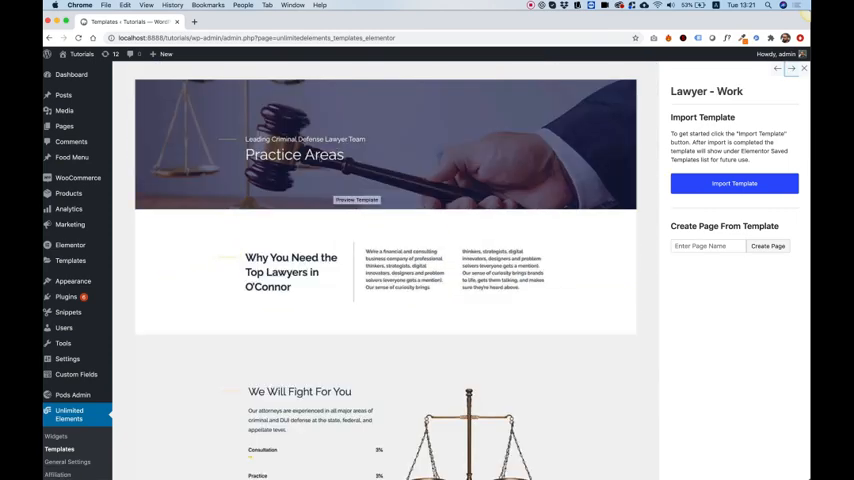
{"action": "scroll", "scroll_direction": "down", "scroll_amount": 3}
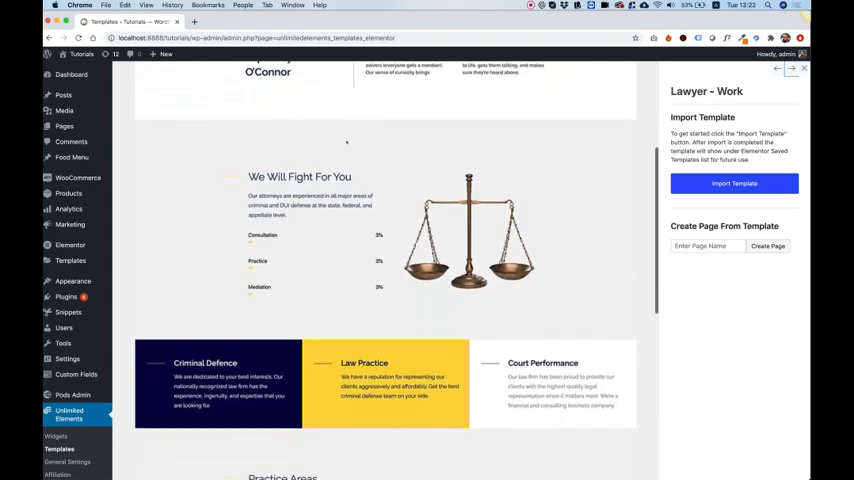
{"action": "scroll", "scroll_direction": "down", "scroll_amount": 3}
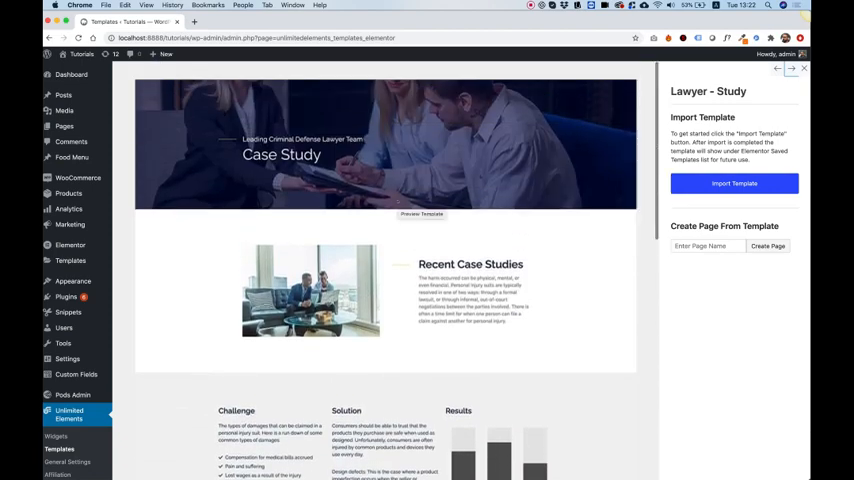
{"action": "scroll", "scroll_direction": "down", "scroll_amount": 3}
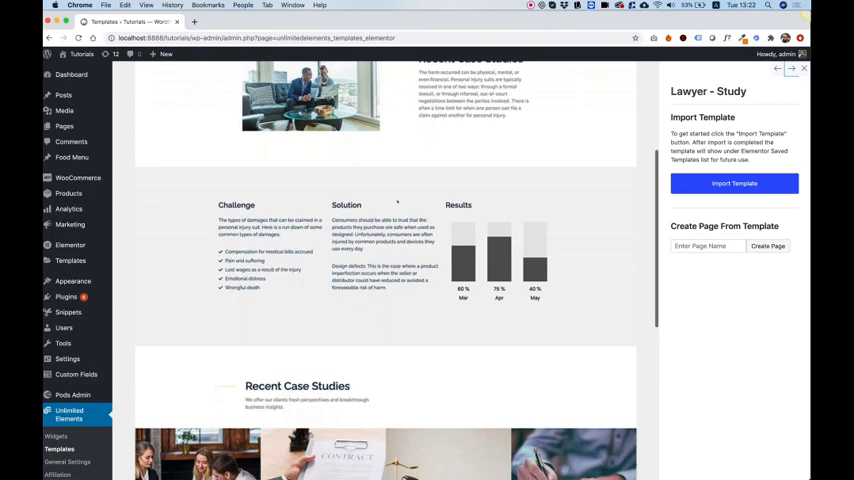
{"action": "scroll", "scroll_direction": "down", "scroll_amount": 3}
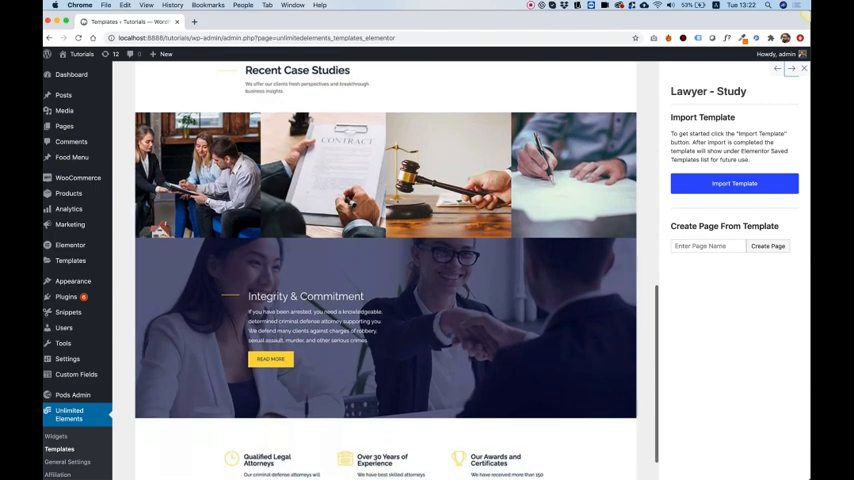
{"action": "scroll", "scroll_direction": "down", "scroll_amount": 3}
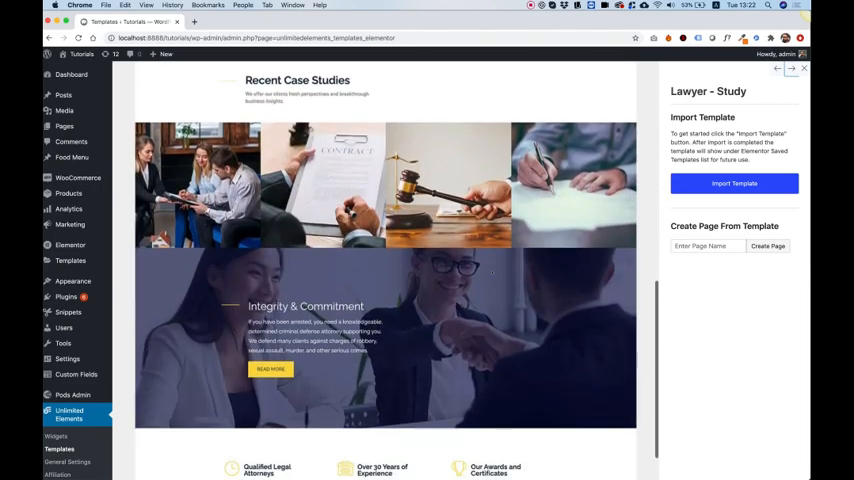
{"action": "scroll", "scroll_direction": "down", "scroll_amount": 3}
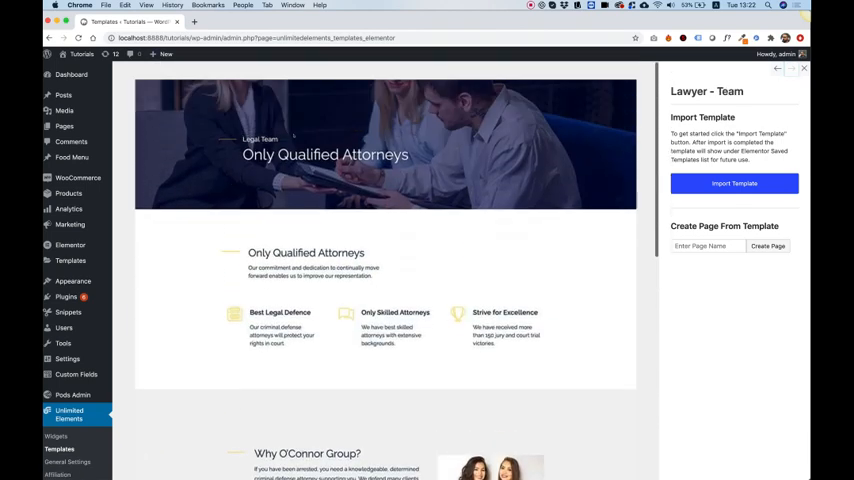
{"action": "scroll", "scroll_direction": "down", "scroll_amount": 3}
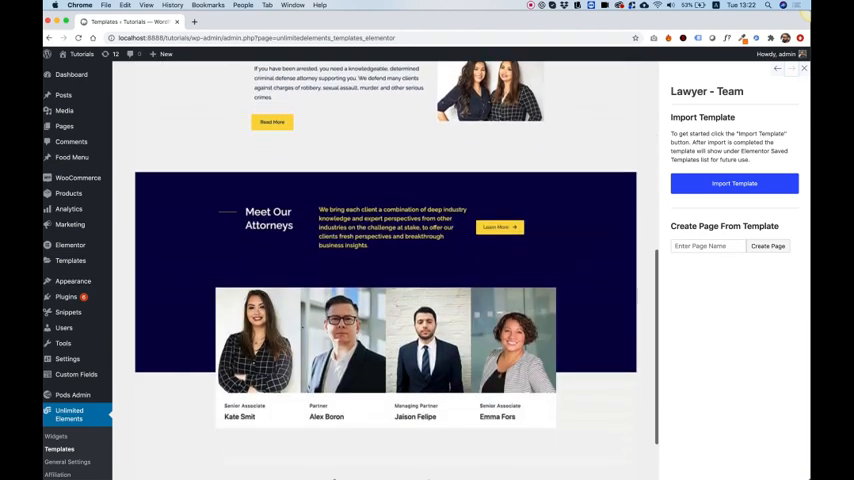
{"action": "mouse_move", "coordinate": [553, 347]}
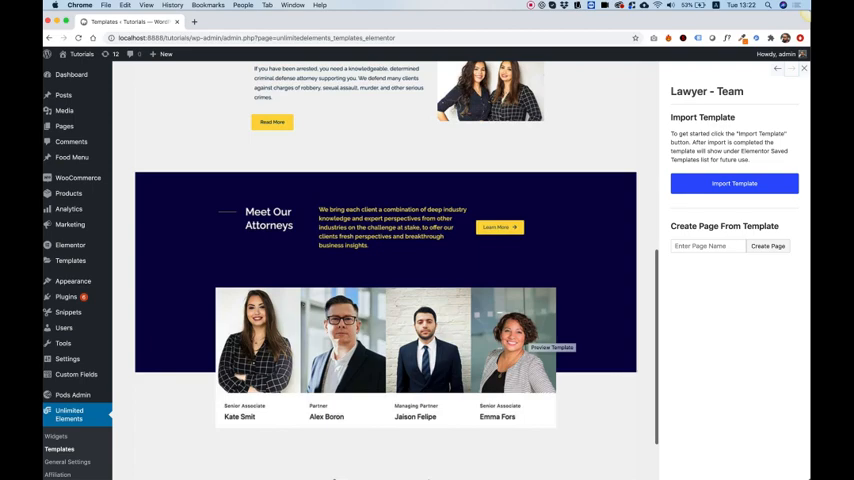
{"action": "scroll", "scroll_direction": "up", "scroll_amount": 3}
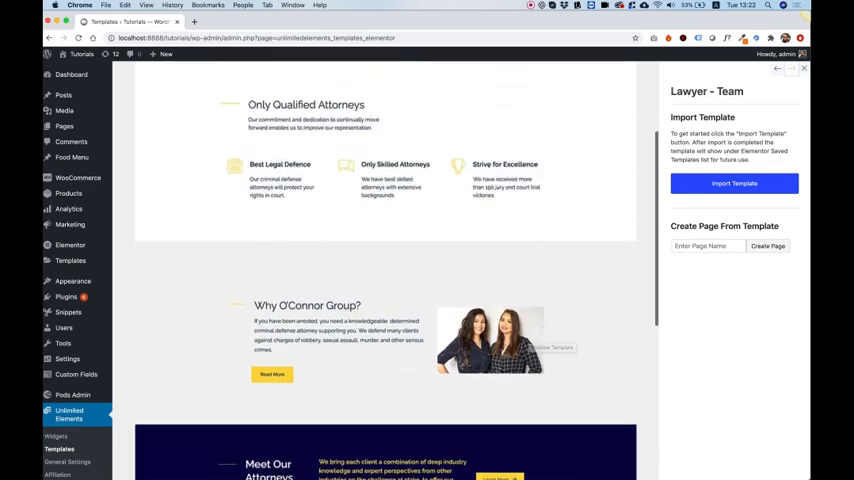
{"action": "scroll", "scroll_direction": "up", "scroll_amount": 3}
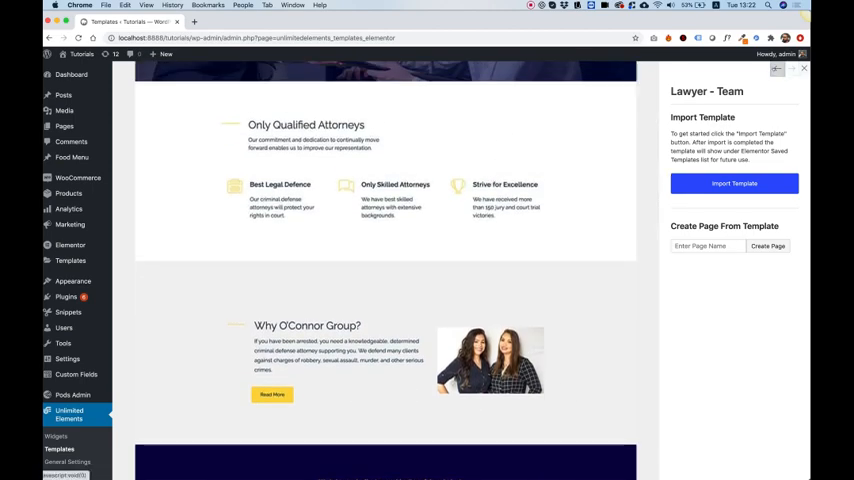
Step: Switch the preview to the Lawyer - Home template and return to its top
{"action": "left_click", "coordinate": [791, 68]}
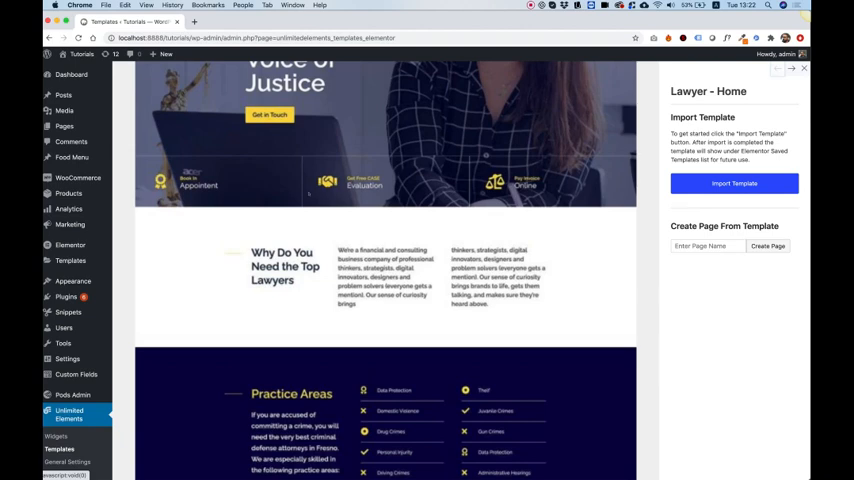
{"action": "scroll", "scroll_direction": "up", "scroll_amount": 3}
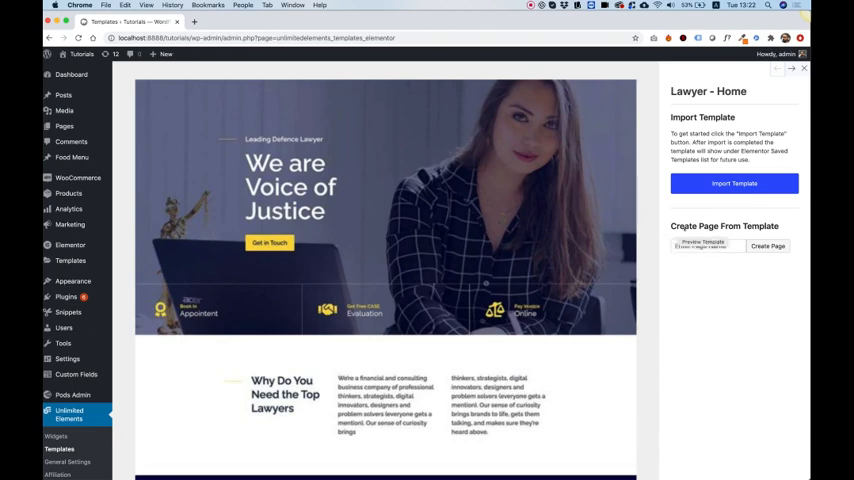
Step: Name the new page 'Law Home', create it and edit it with Elementor
{"action": "left_click", "coordinate": [706, 246]}
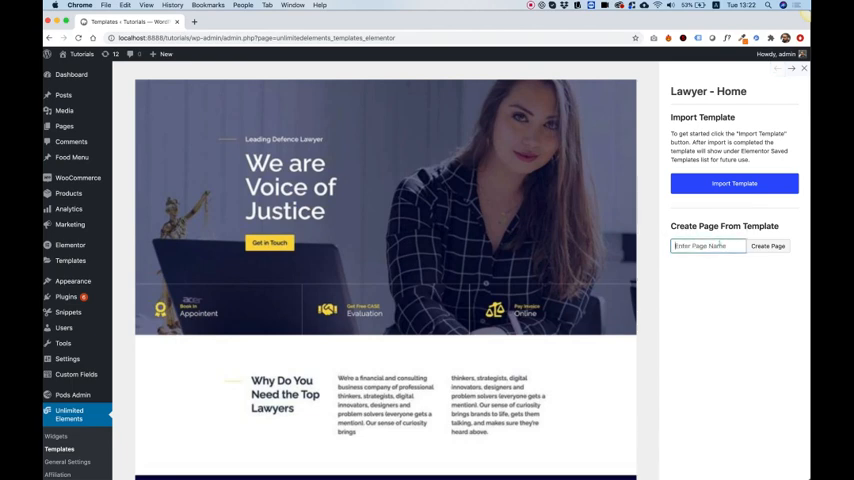
{"action": "type", "text": "Law"}
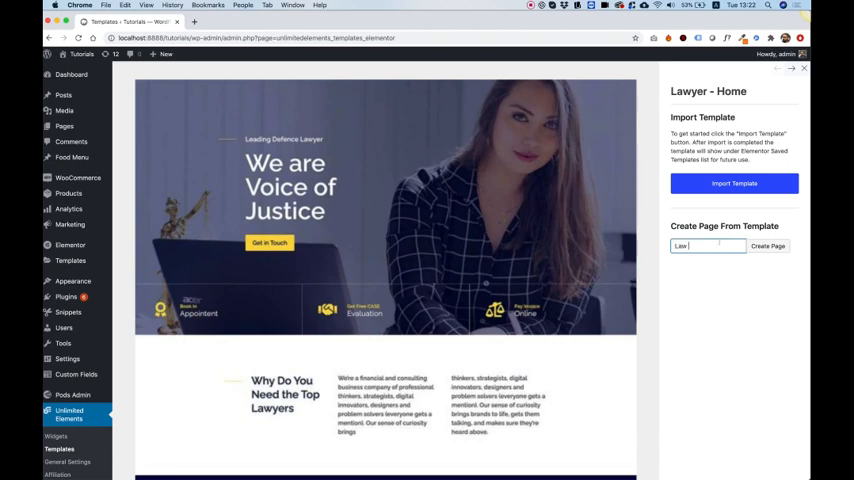
{"action": "type", "text": "Home"}
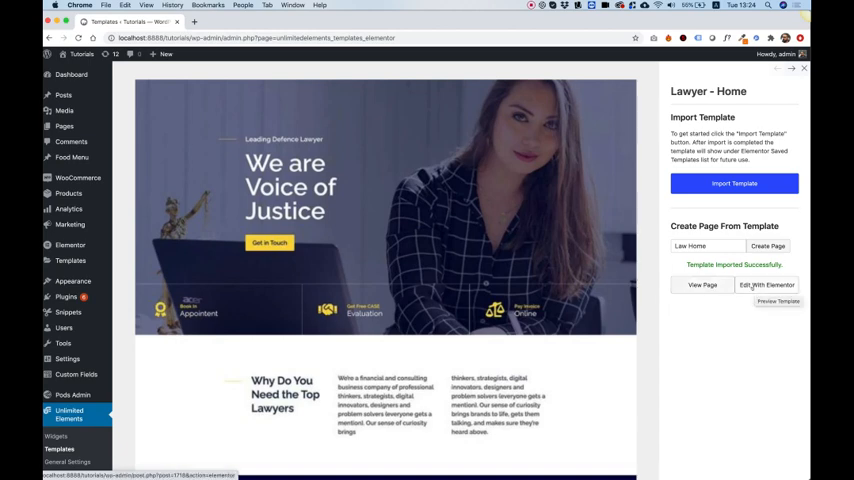
{"action": "left_click", "coordinate": [767, 285]}
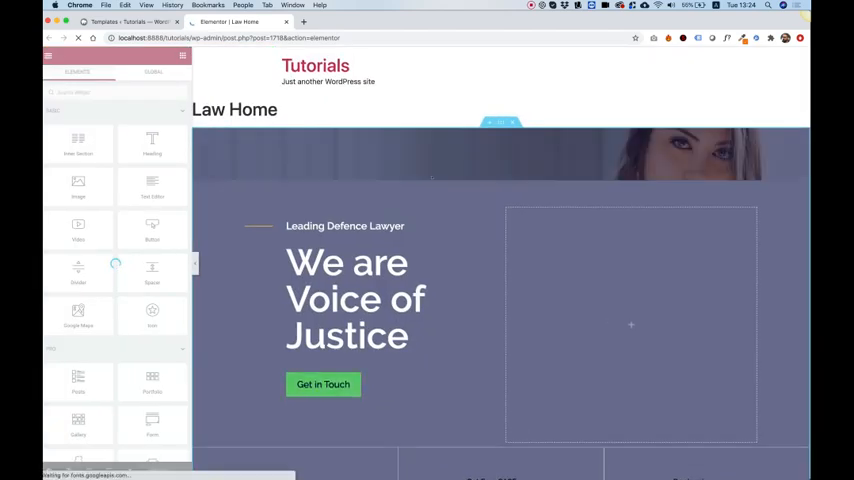
Step: Scroll down the Law Home page in Elementor to the logo carousel widget
{"action": "scroll", "scroll_direction": "down", "scroll_amount": 3}
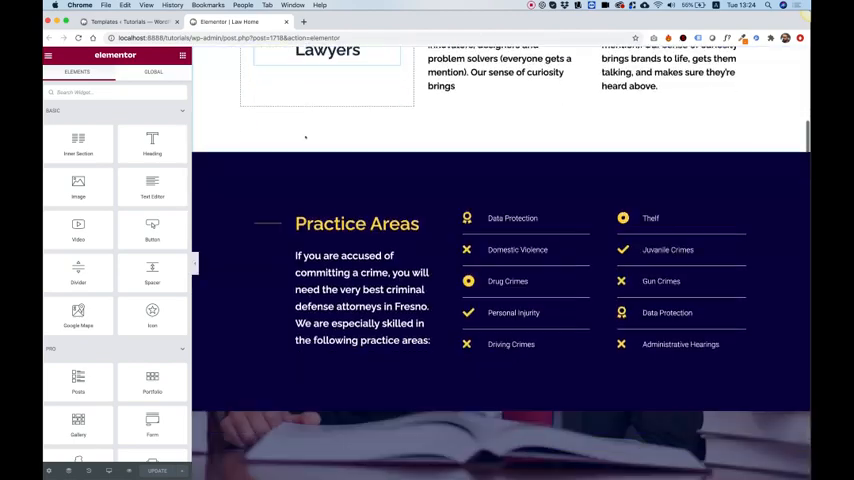
{"action": "scroll", "scroll_direction": "down", "scroll_amount": 3}
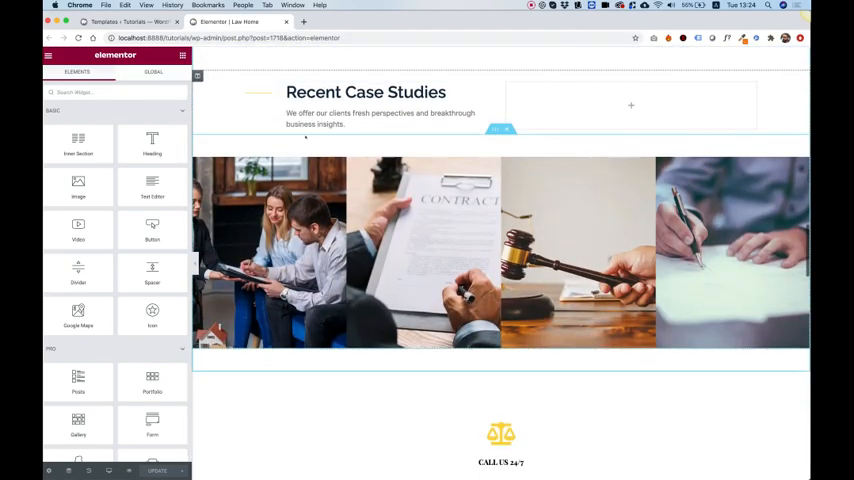
{"action": "scroll", "scroll_direction": "down", "scroll_amount": 3}
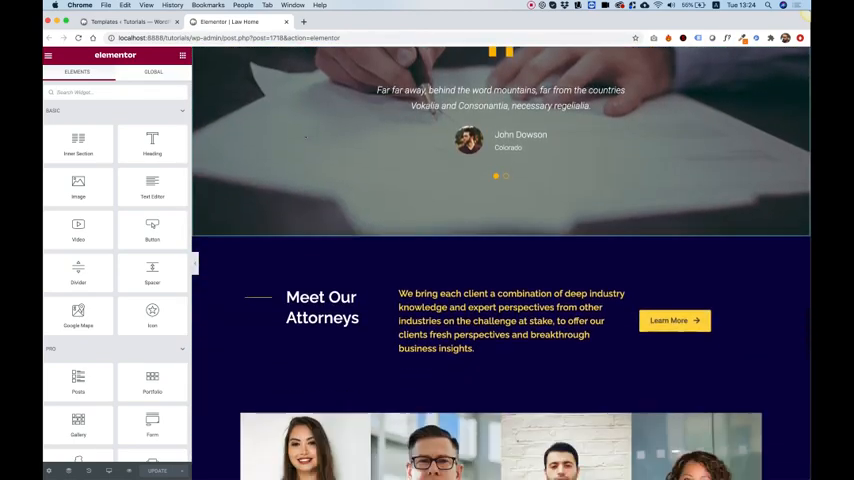
{"action": "scroll", "scroll_direction": "down", "scroll_amount": 3}
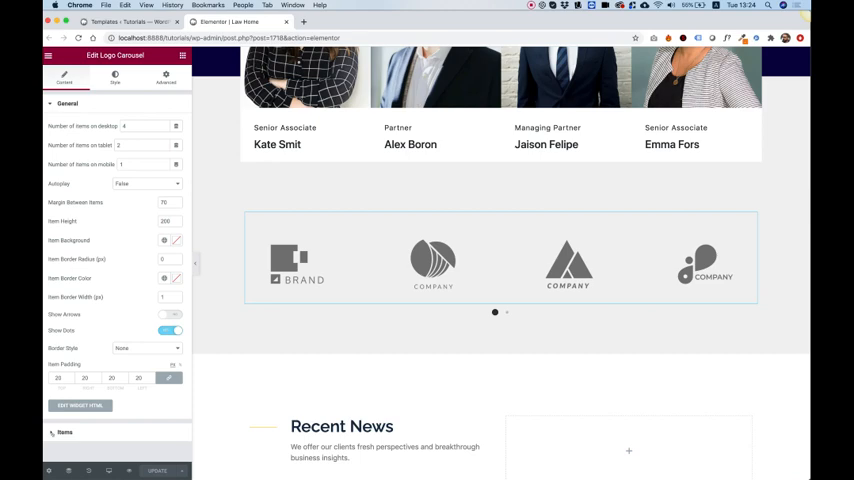
Step: Show the logo carousel's item list, then move down to the Recent News content boxes
{"action": "left_click", "coordinate": [64, 432]}
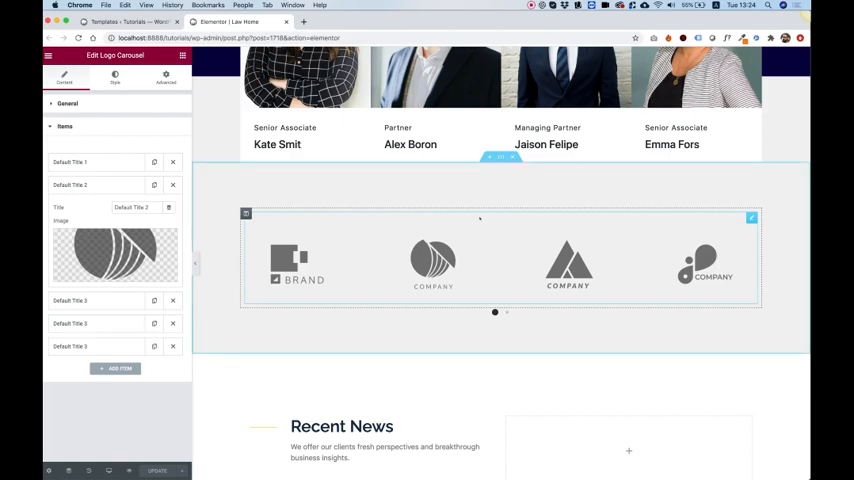
{"action": "scroll", "scroll_direction": "down", "scroll_amount": 3}
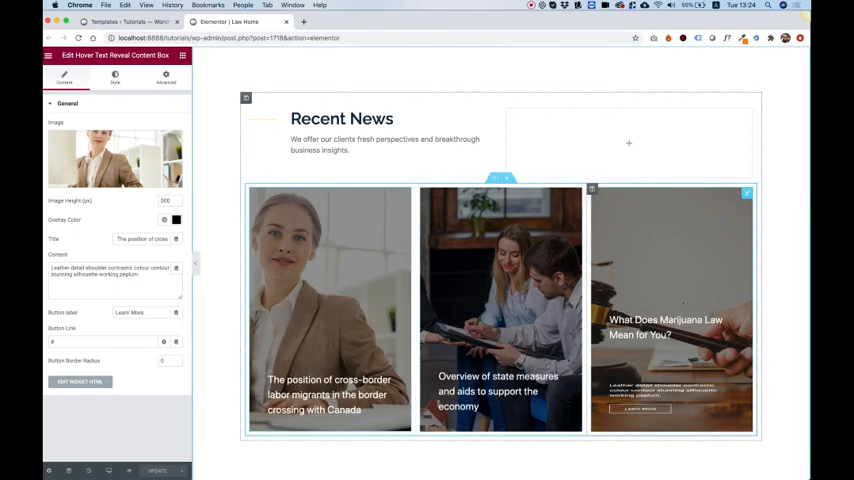
{"action": "mouse_move", "coordinate": [233, 198]}
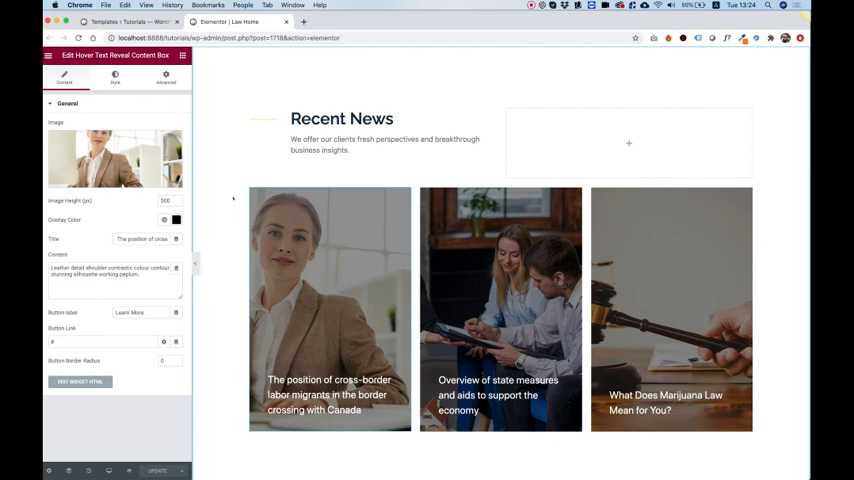
{"action": "scroll", "scroll_direction": "down", "scroll_amount": 3}
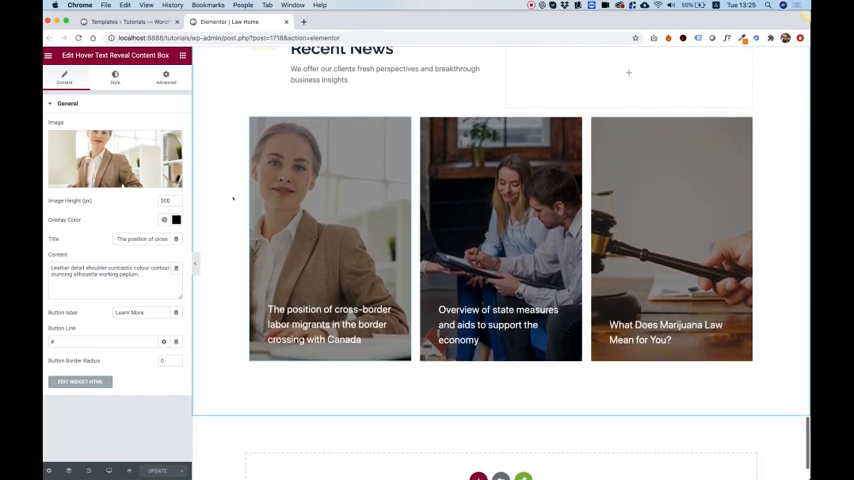